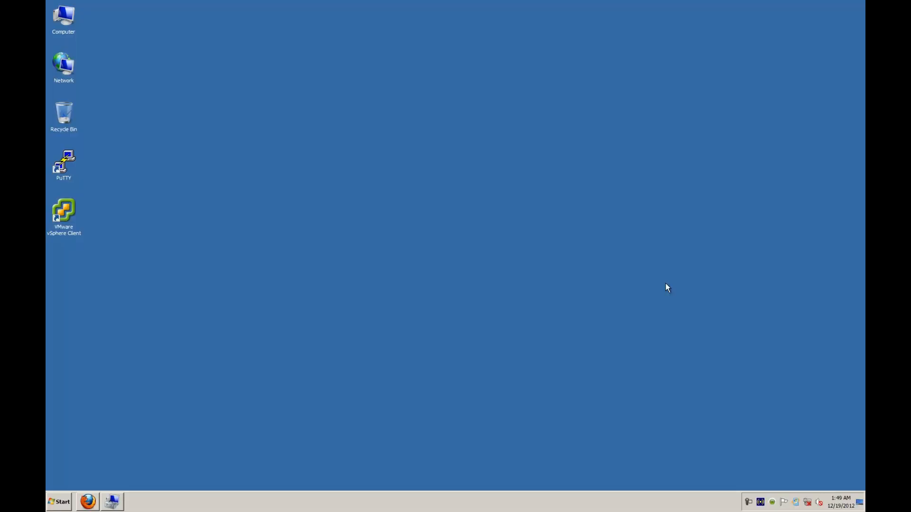
mouse_move(569, 265)
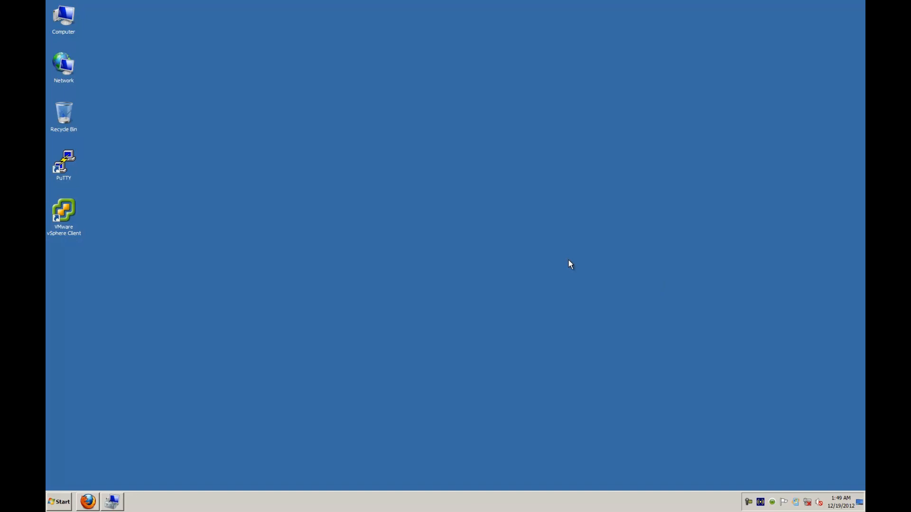
mouse_move(201, 170)
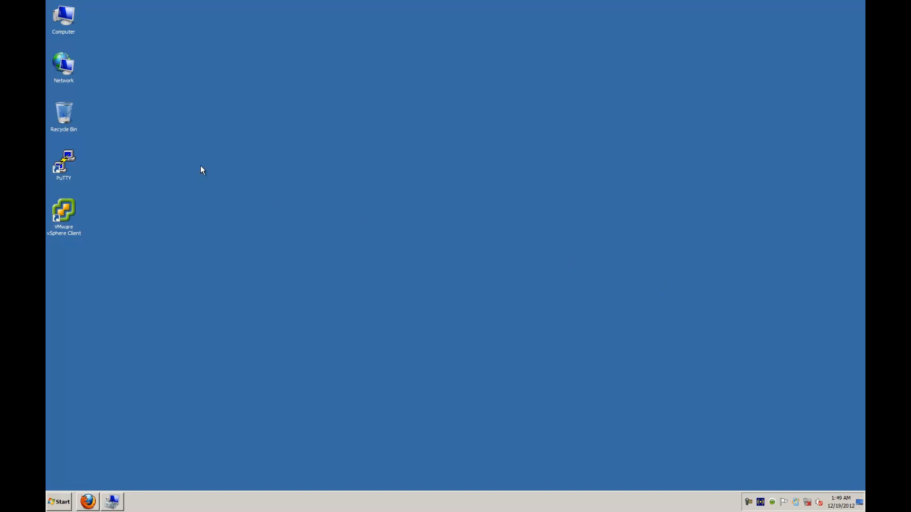
Launch PuTTY and load the saved 5324 session for COM3 at 9600 baud
left_click(64, 162)
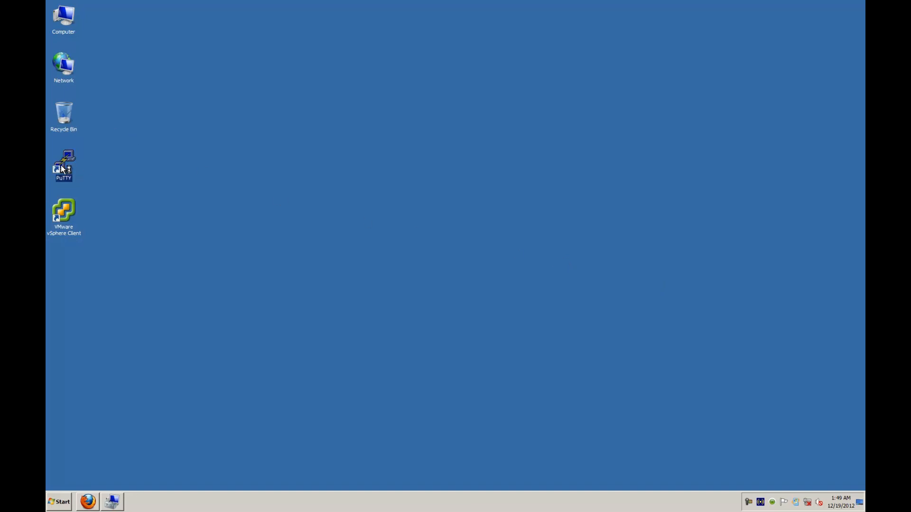
double_click(63, 164)
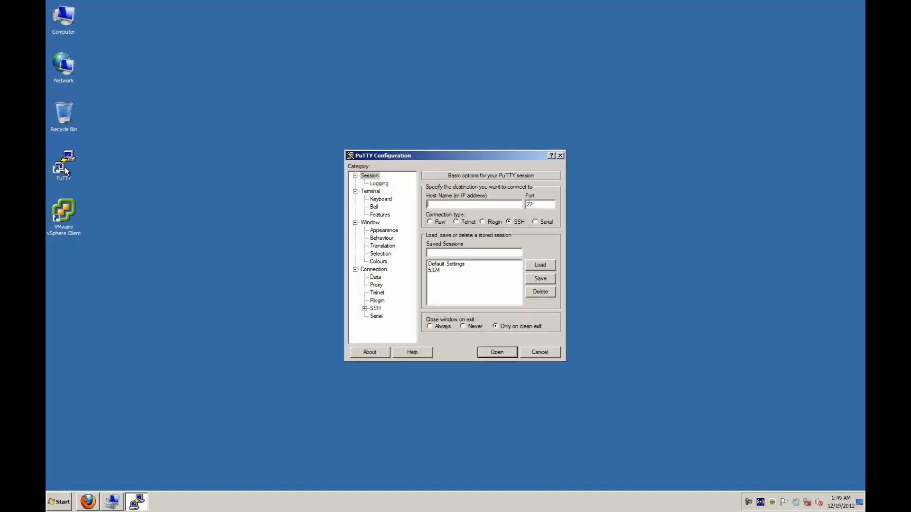
left_click(433, 271)
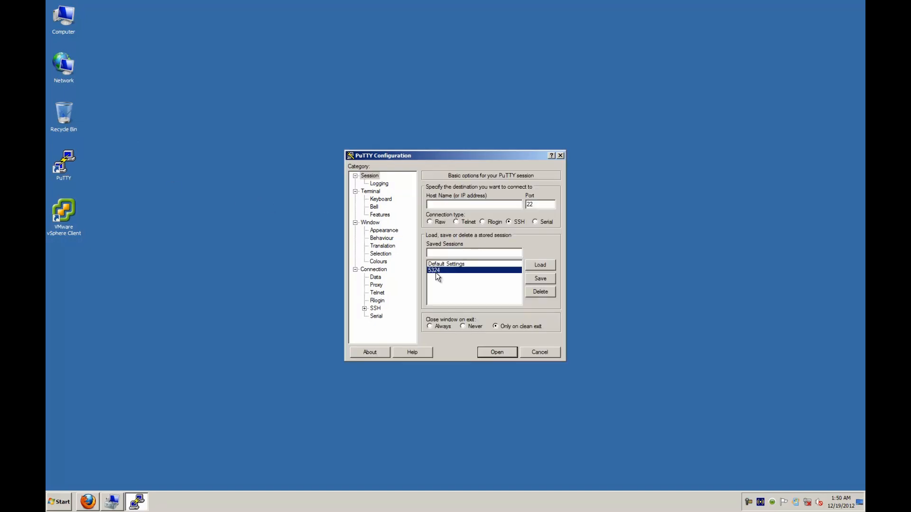
left_click(540, 264)
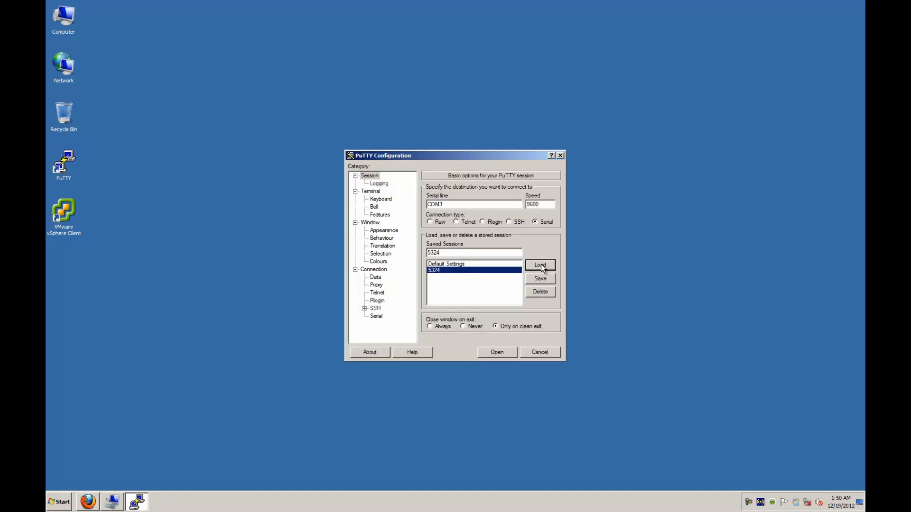
Keep serial flow control at None, review keyboard settings, and confirm the adapter is on COM3
left_click(376, 316)
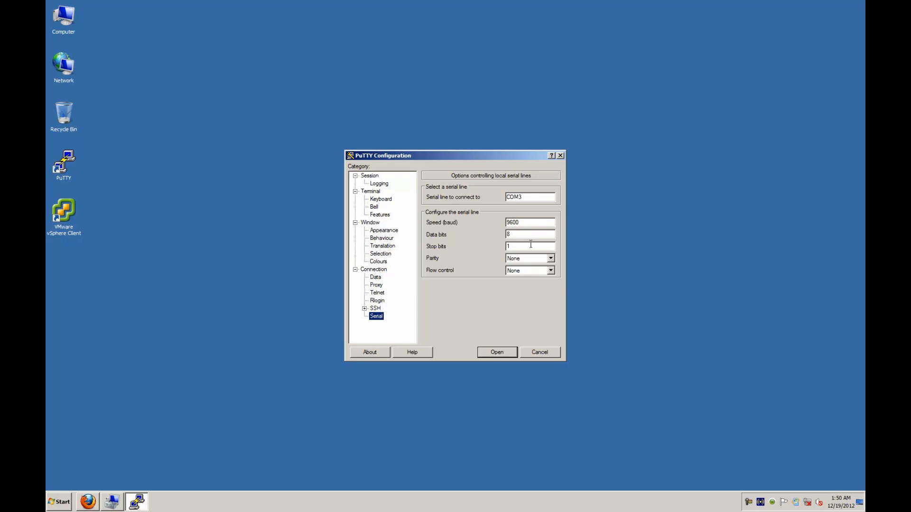
mouse_move(542, 268)
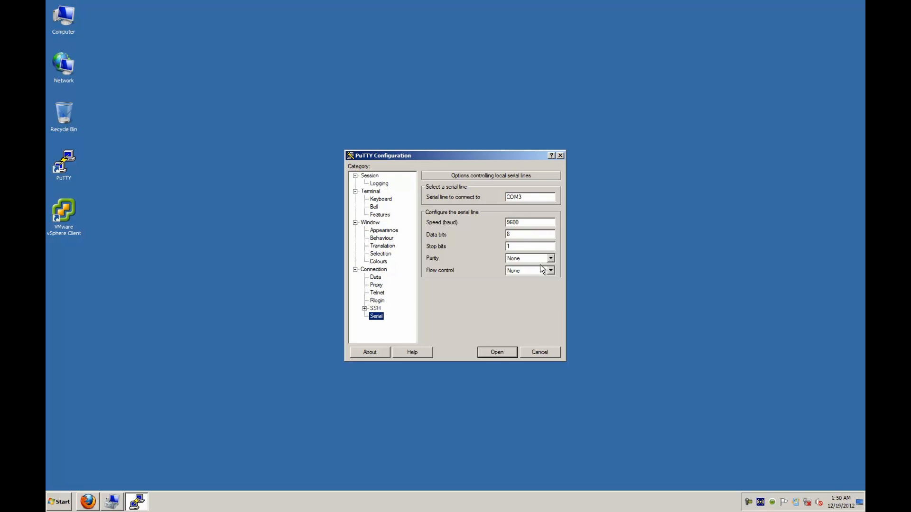
left_click(550, 271)
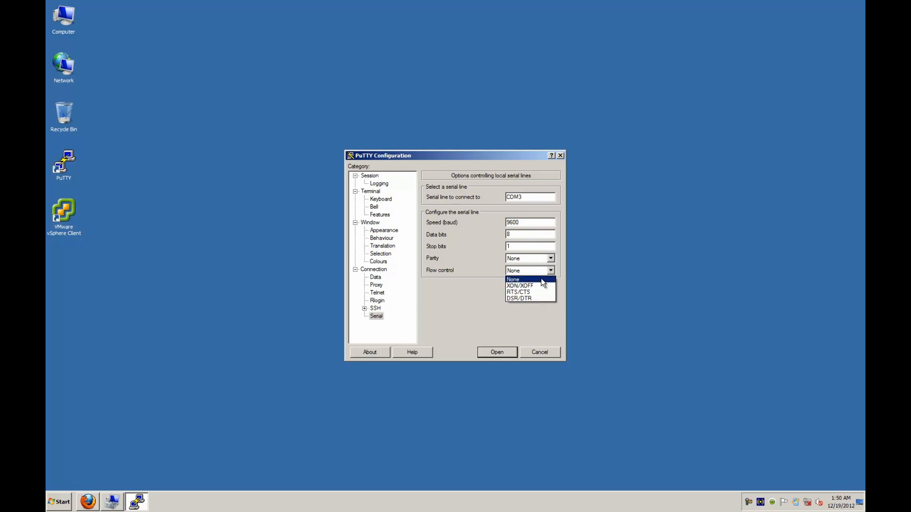
left_click(512, 279)
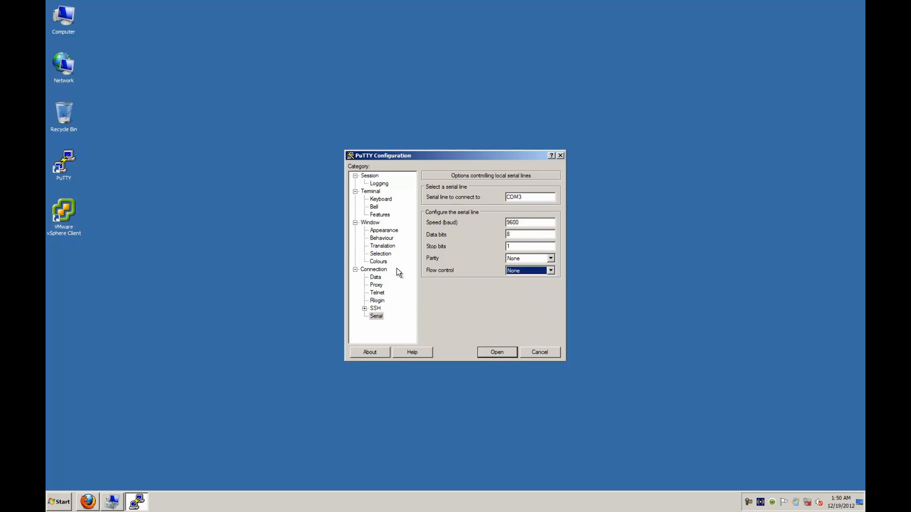
left_click(381, 198)
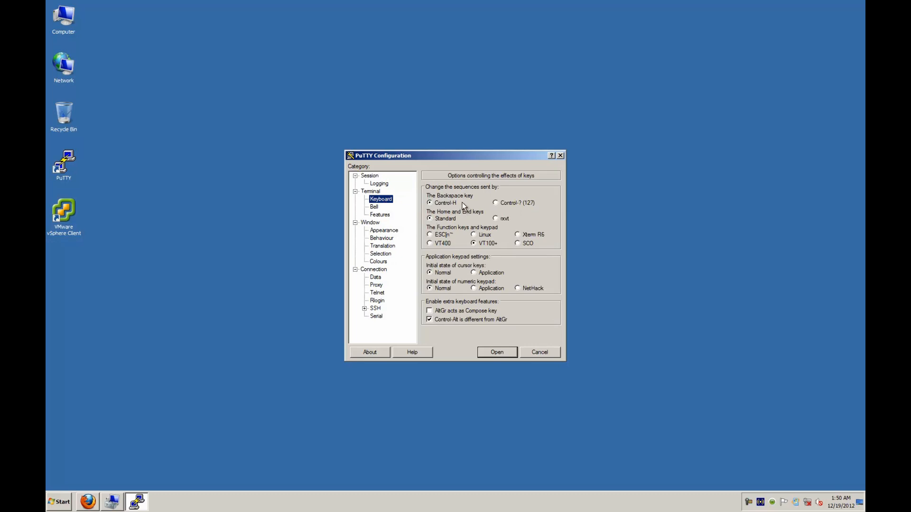
mouse_move(430, 211)
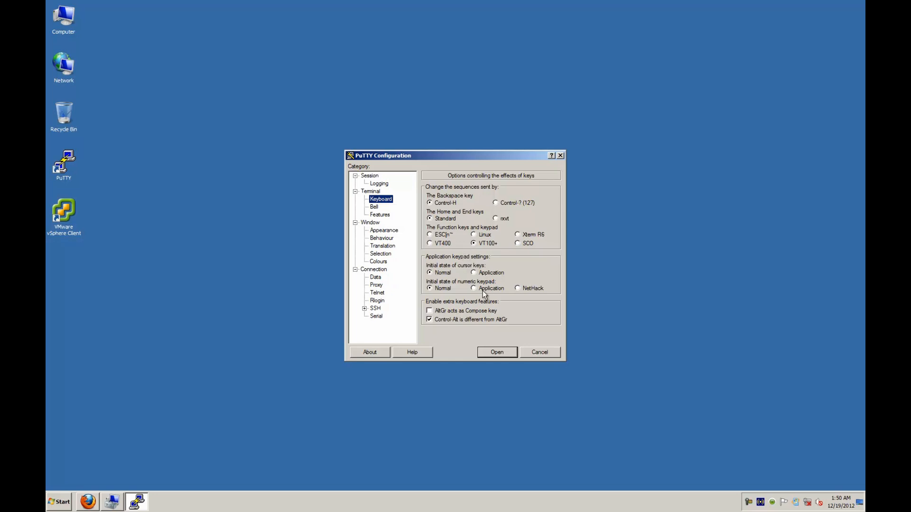
left_click(369, 176)
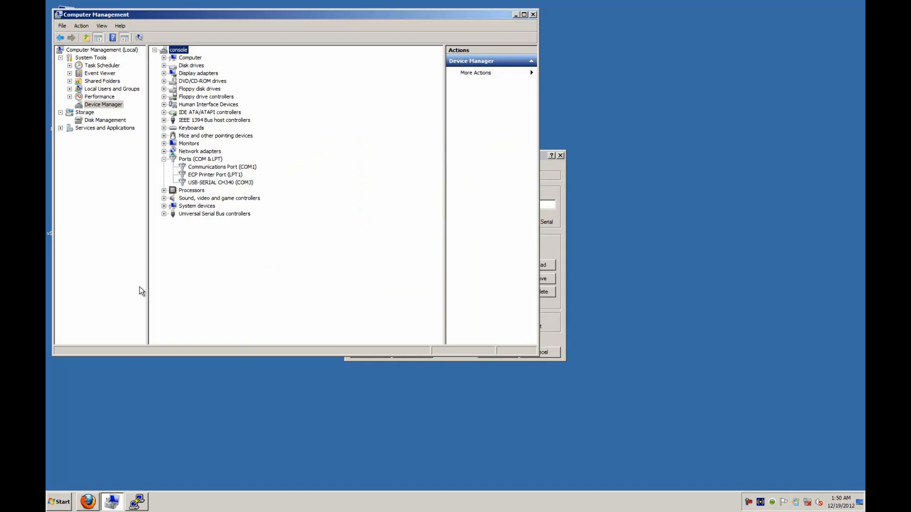
mouse_move(191, 203)
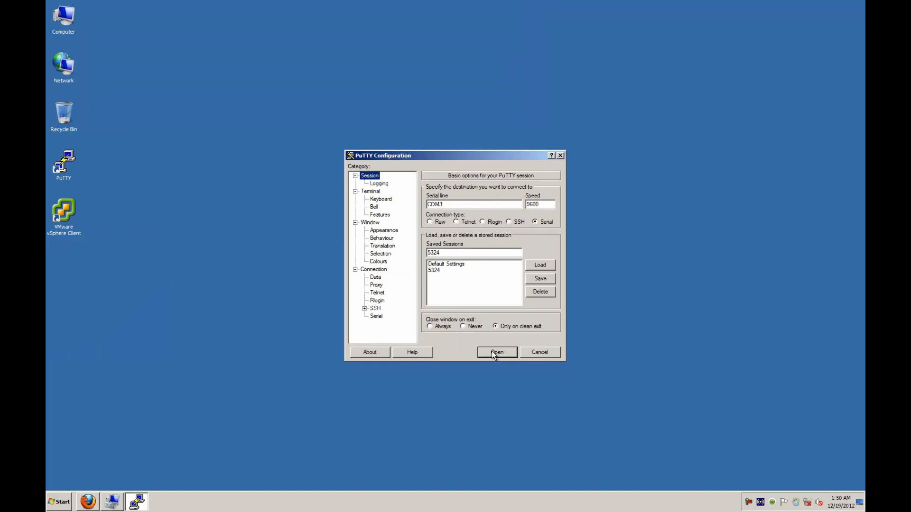
Open the COM3 serial console to the switch and reach the console> prompt
left_click(496, 352)
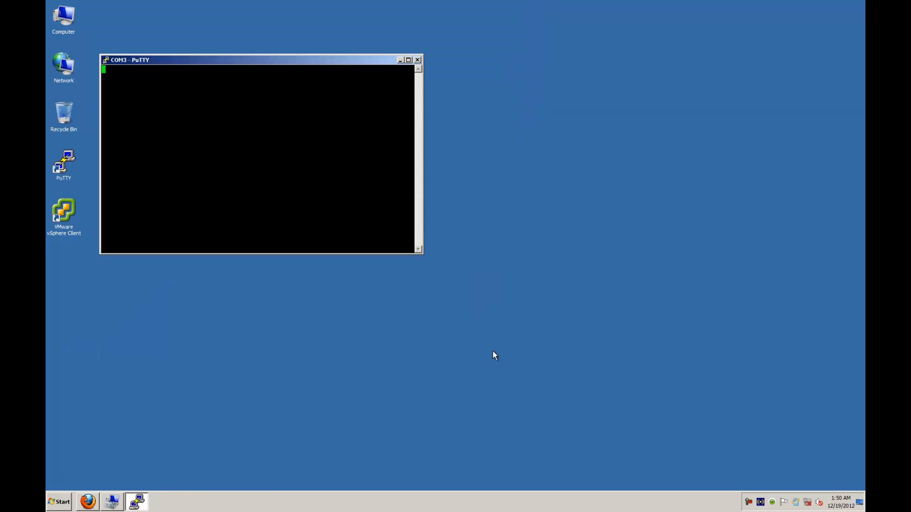
mouse_move(302, 64)
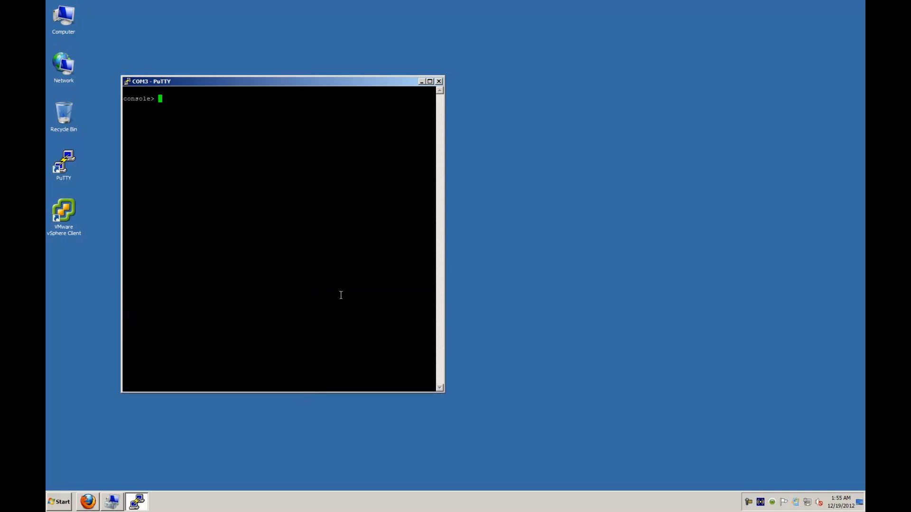
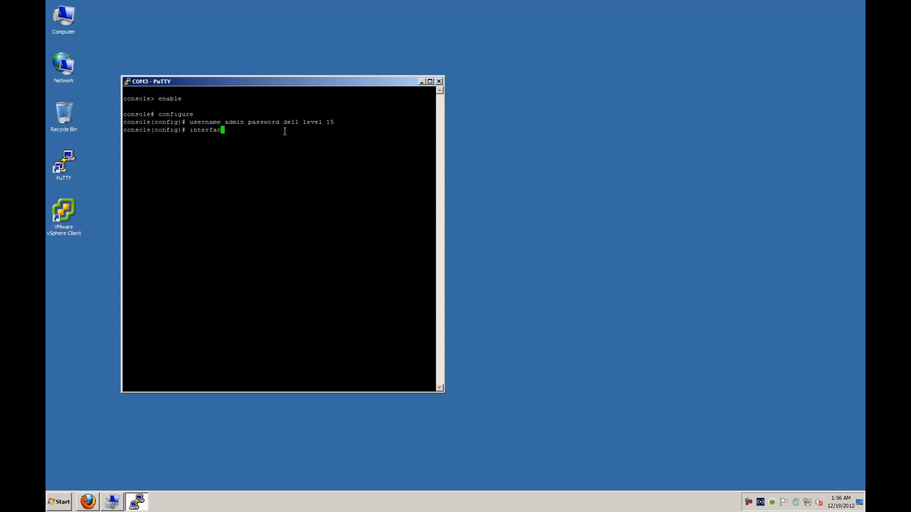
Assign interface vlan 1 the address 192.168.2.2 /24 and exit back to global configuration
type("e vlan 1")
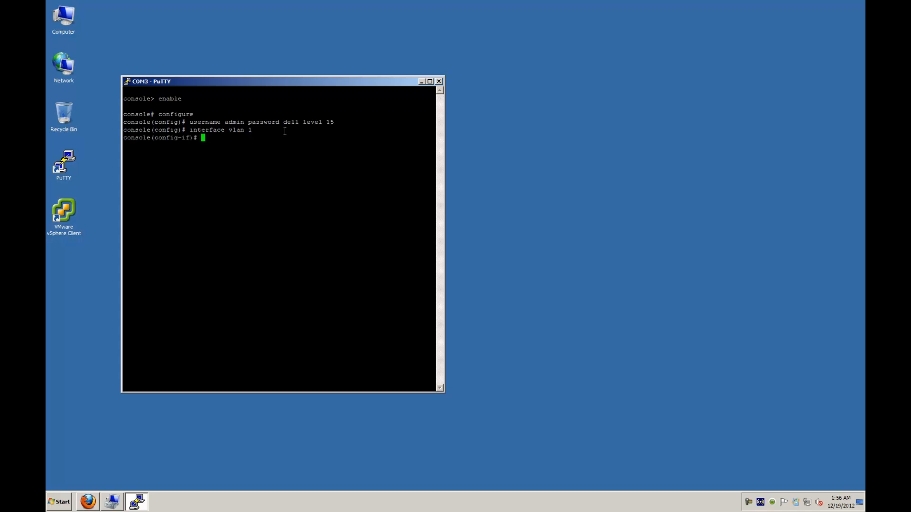
type("ip")
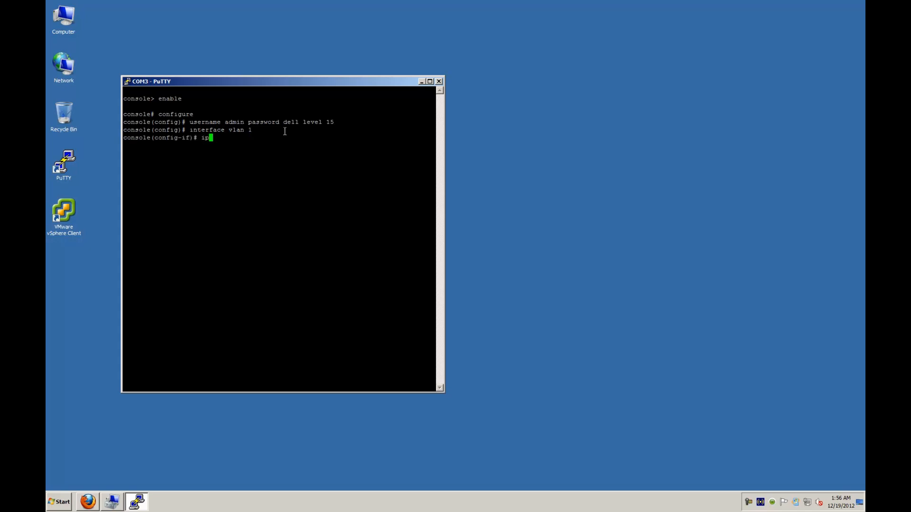
type("ad")
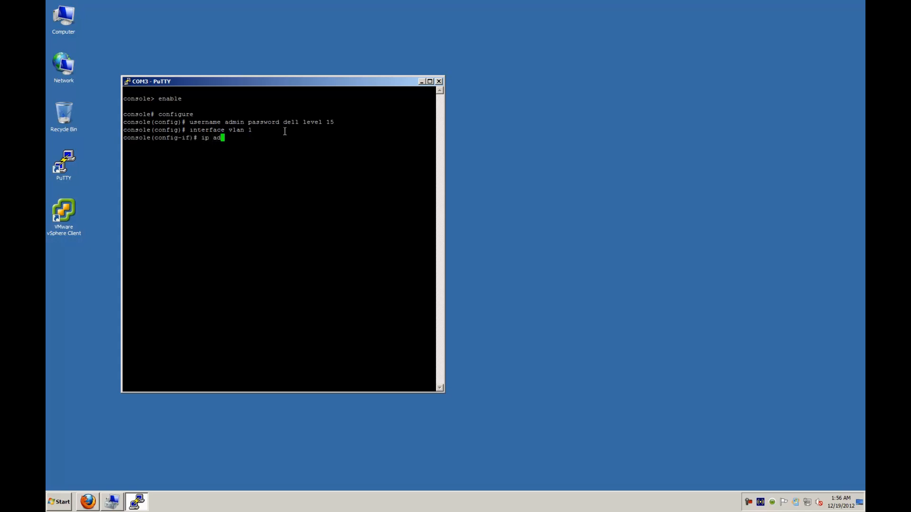
type("dress")
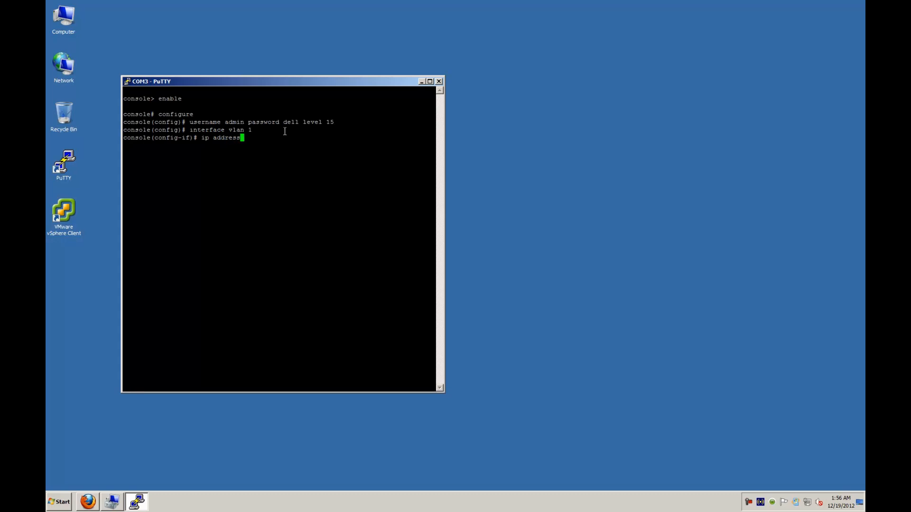
type("192.1")
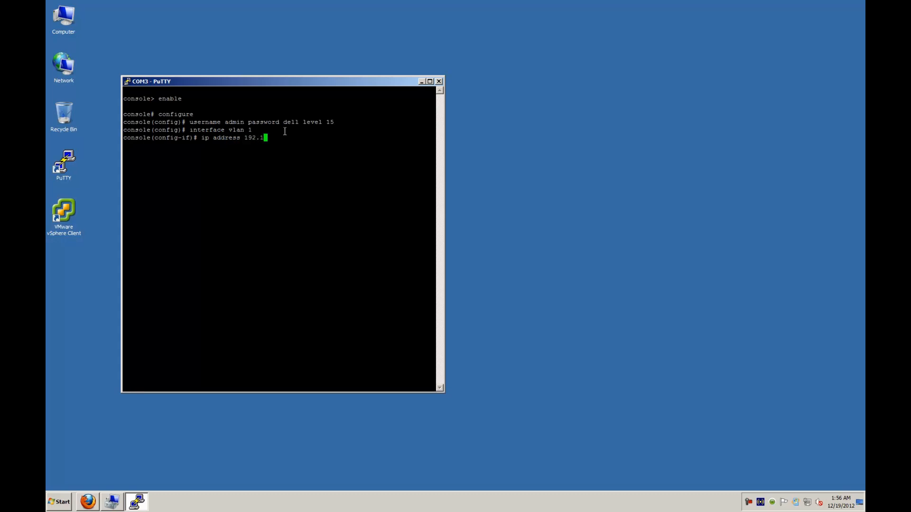
type("68.2.2")
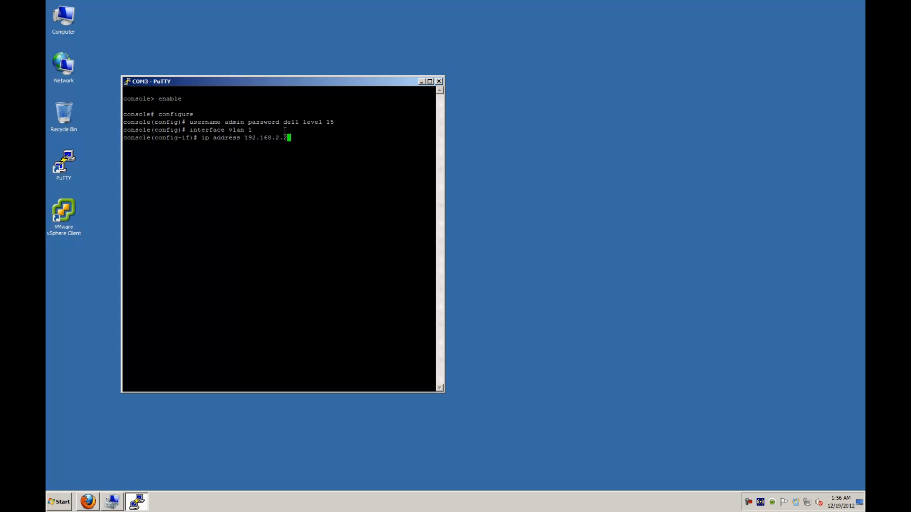
type("/2")
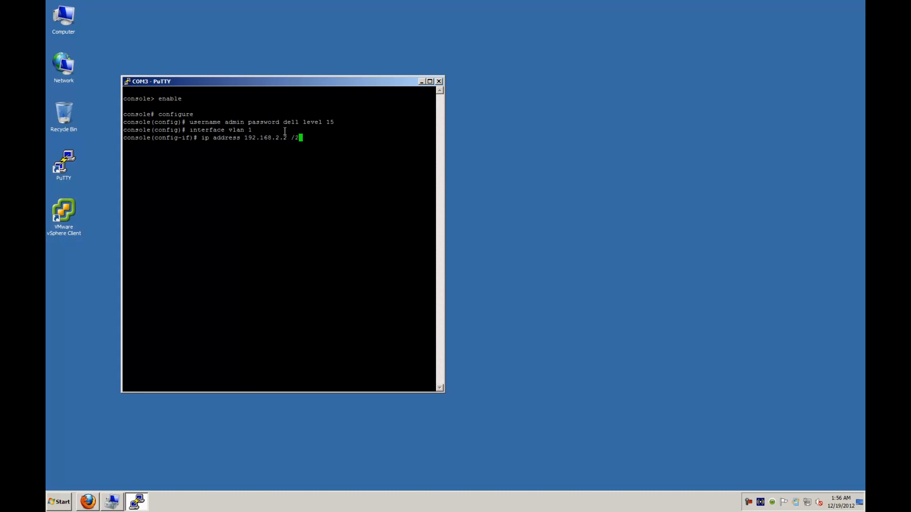
key("Return")
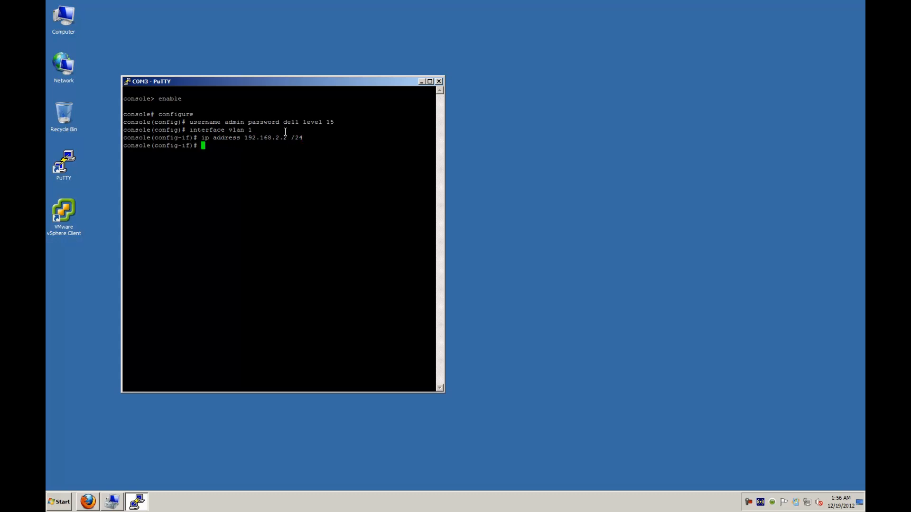
type("exit")
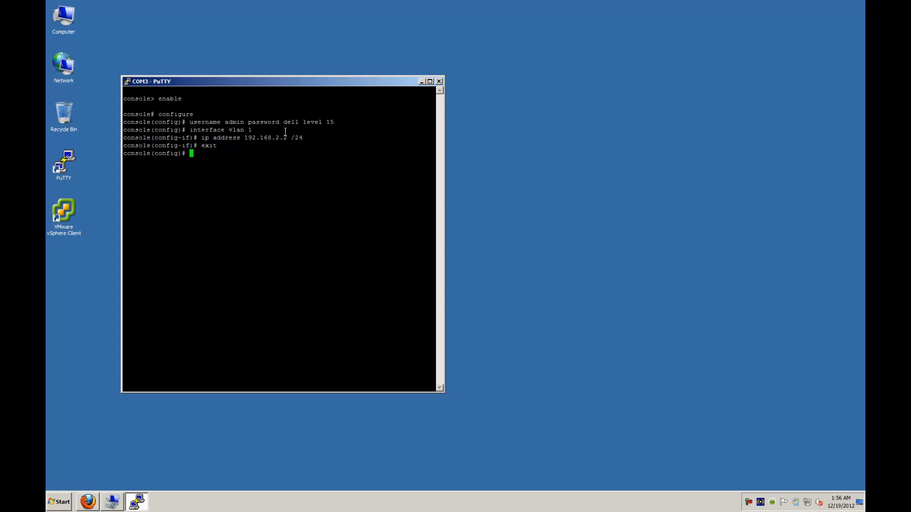
Set the default gateway to 192.168.2.1 after a mistyped 'up default-gateway' attempt; begin an SNMP command
type("up")
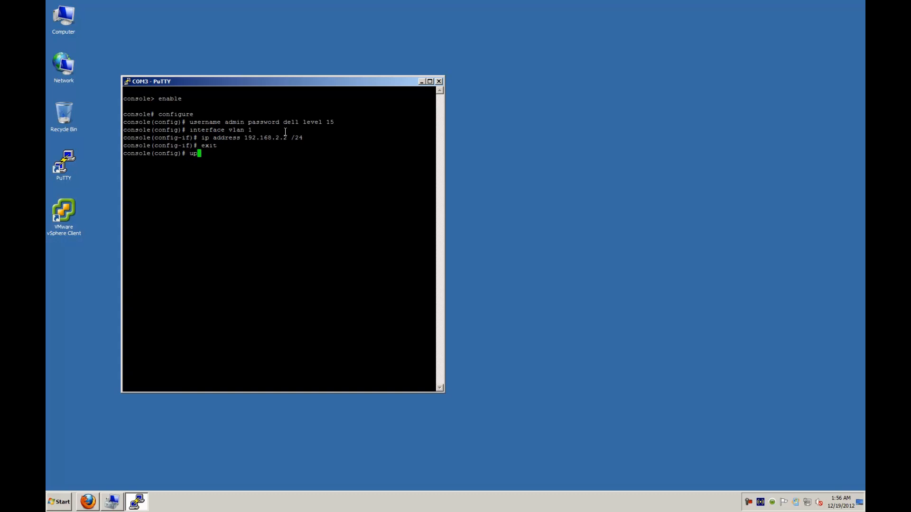
type("default")
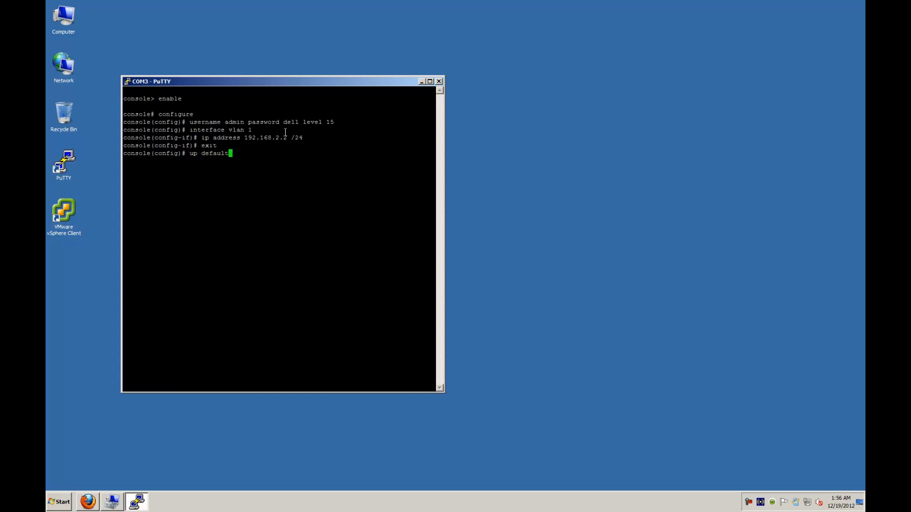
type("-gateway")
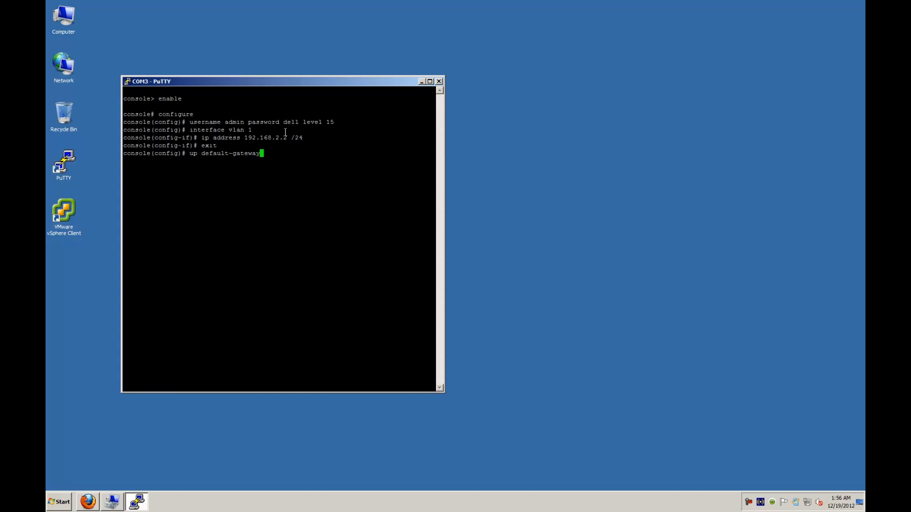
type("192.")
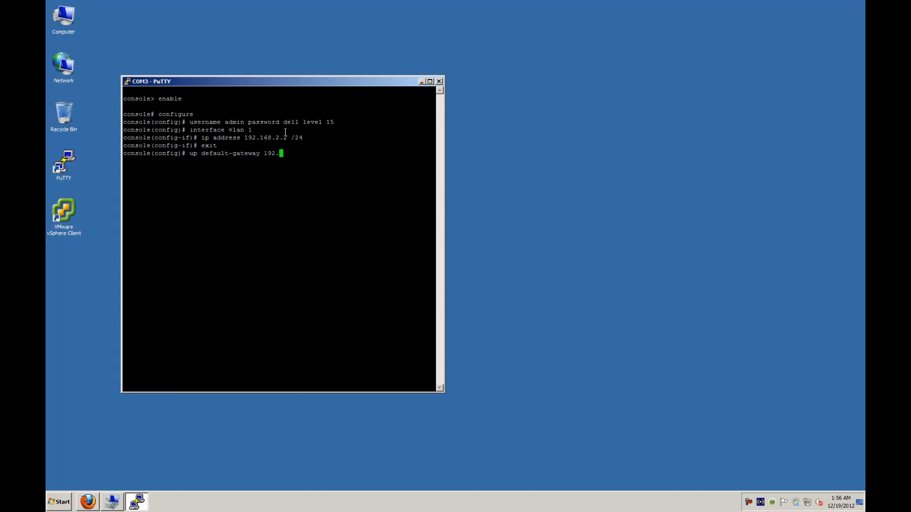
type("168.2.1")
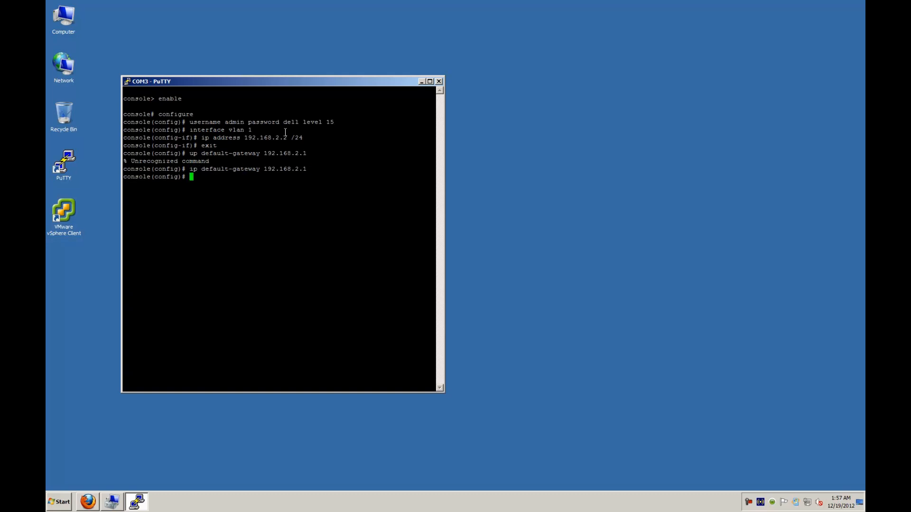
type("snmp-server co")
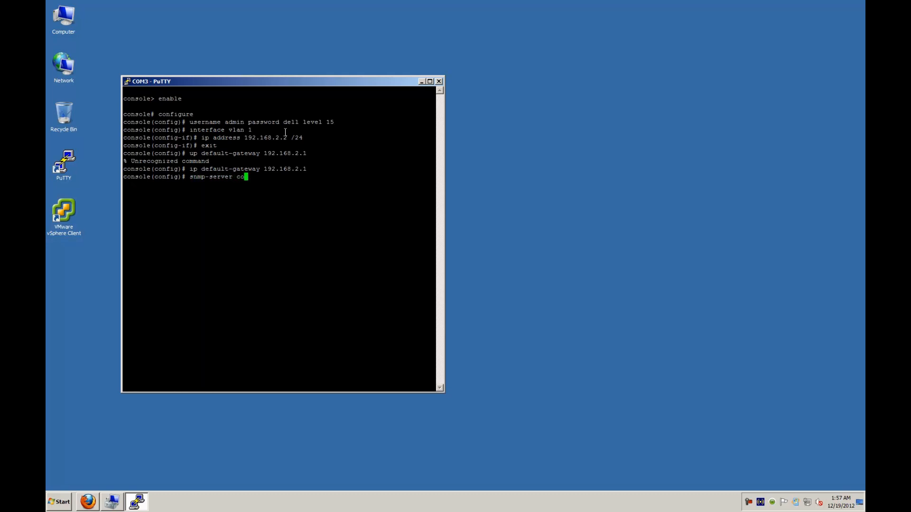
type("mmunity")
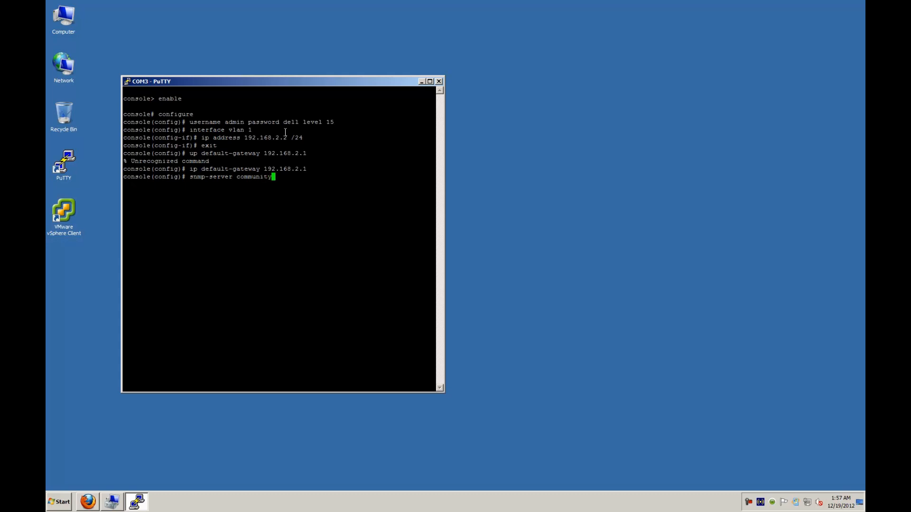
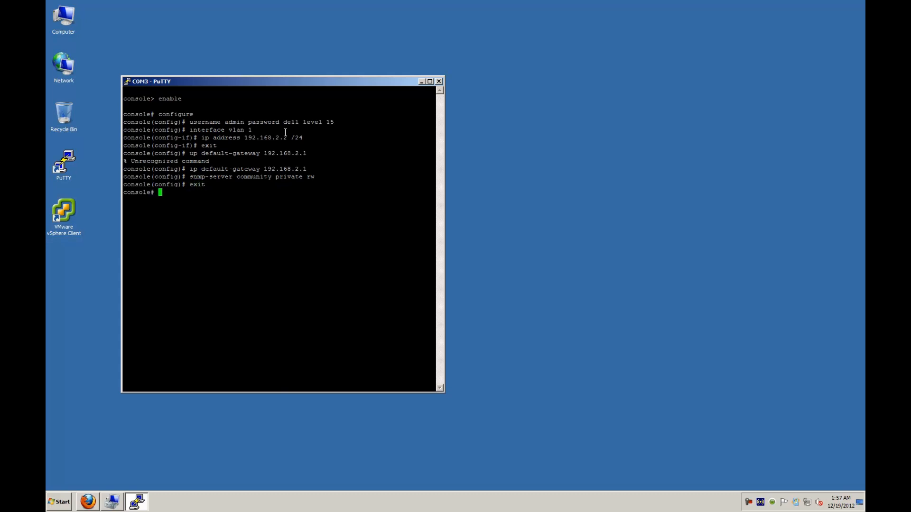
Run show ip interface vlan 1 to verify address 192.168.2.2/24 and gateway 192.168.2.1
type("show")
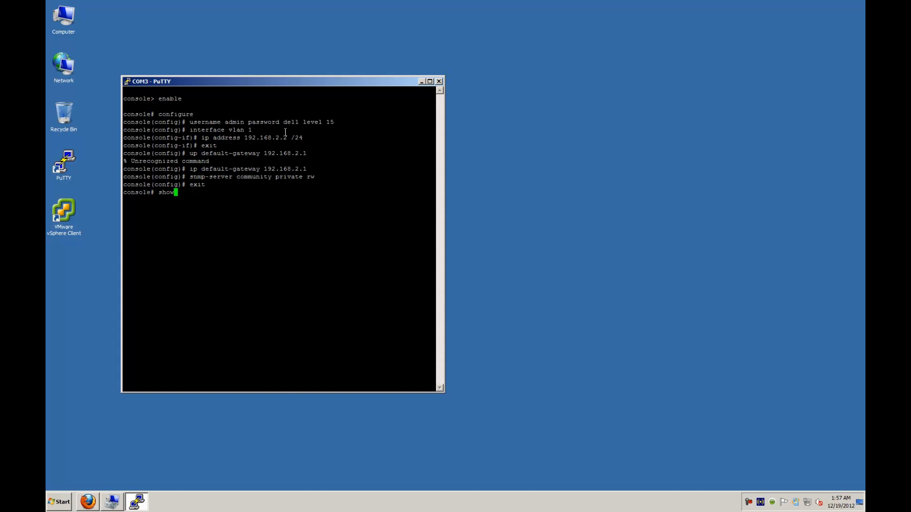
type("ip int")
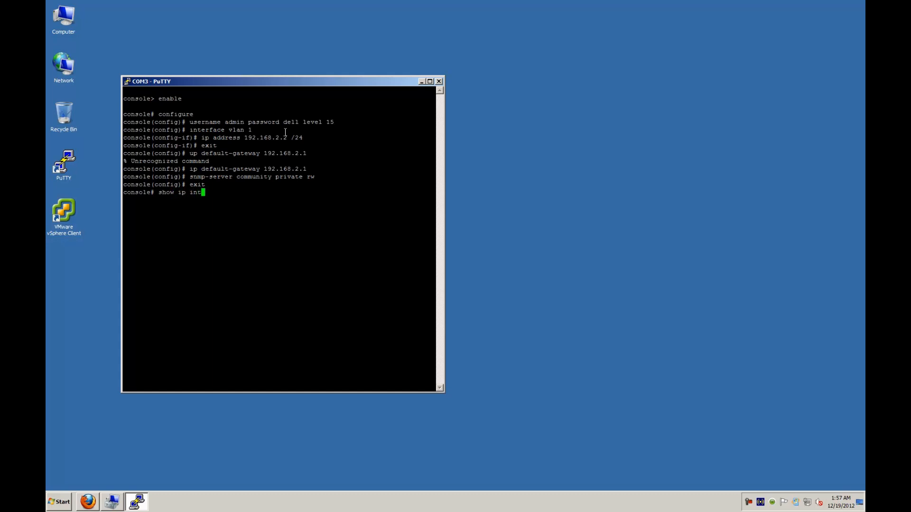
type("erface vla")
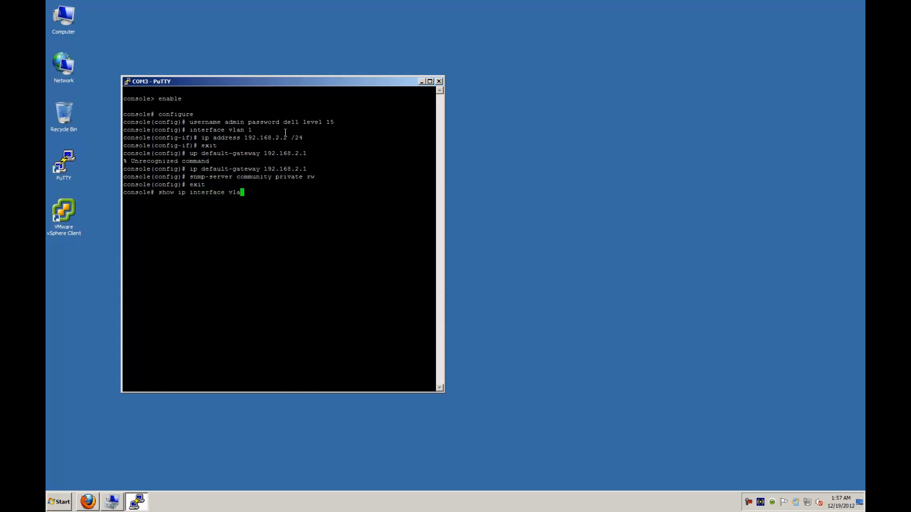
type("1")
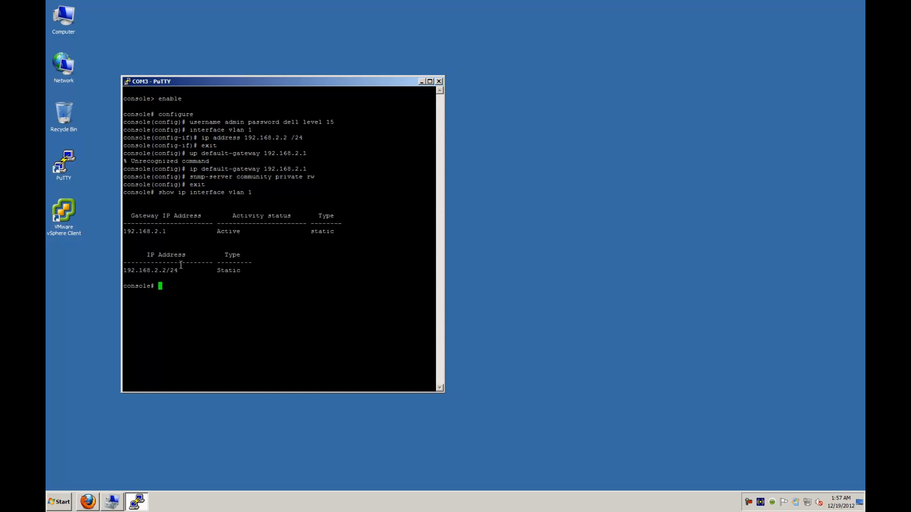
mouse_move(377, 136)
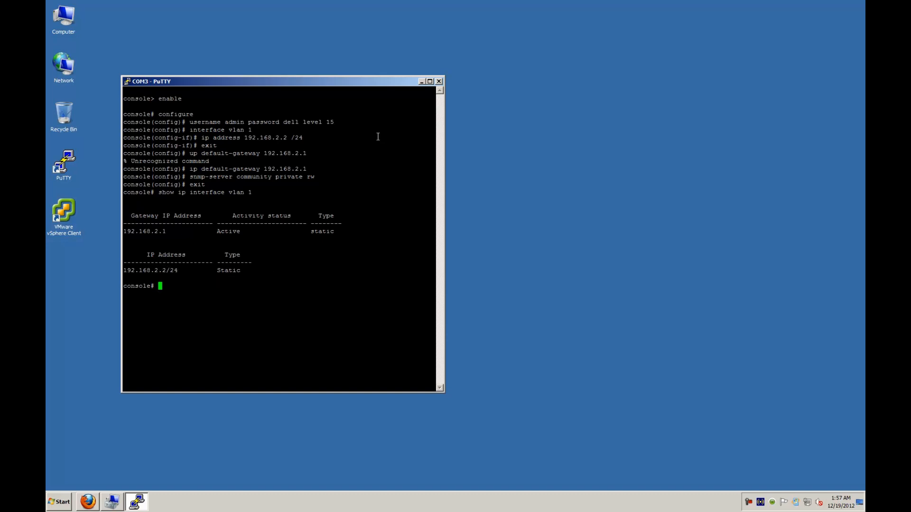
Browse to 192.168.2.2 in Firefox to reach the switch's OpenManage login page
left_click(439, 81)
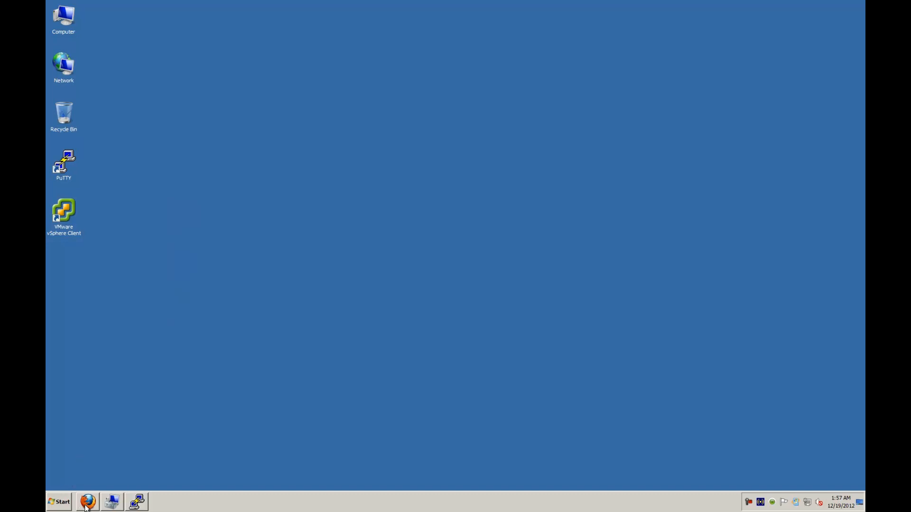
left_click(87, 501)
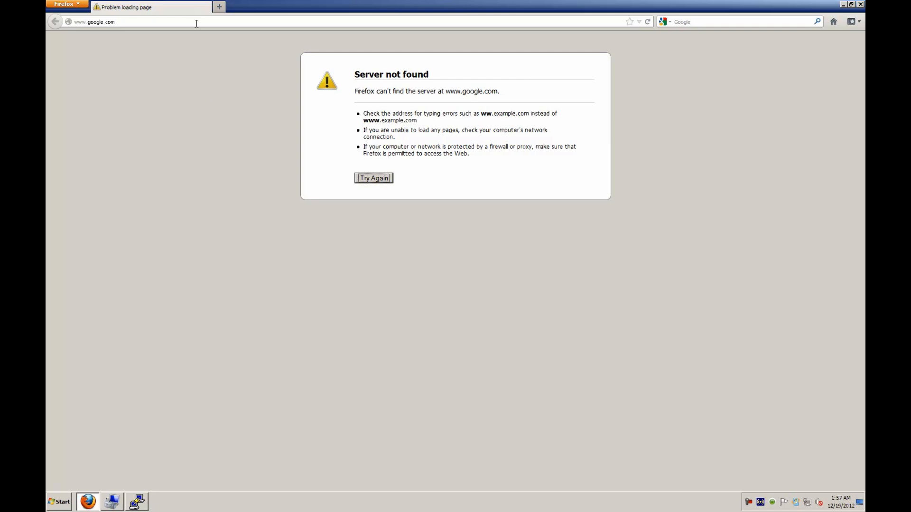
type("192.168.2.2")
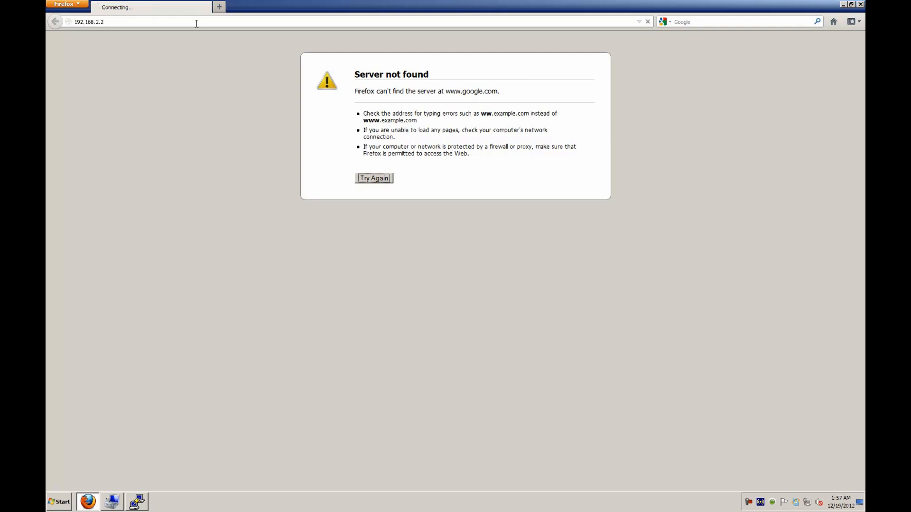
left_click(374, 178)
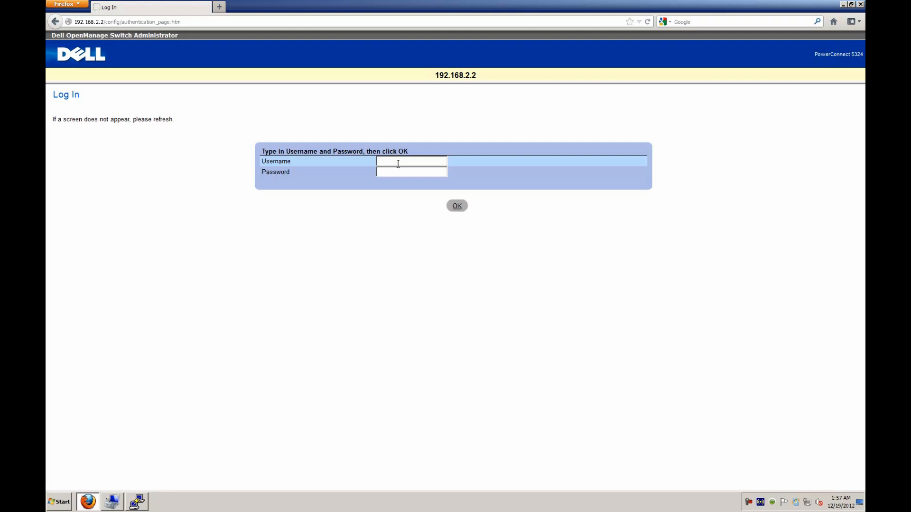
Sign in as admin to reach the PowerConnect 5324 home page
type("admin")
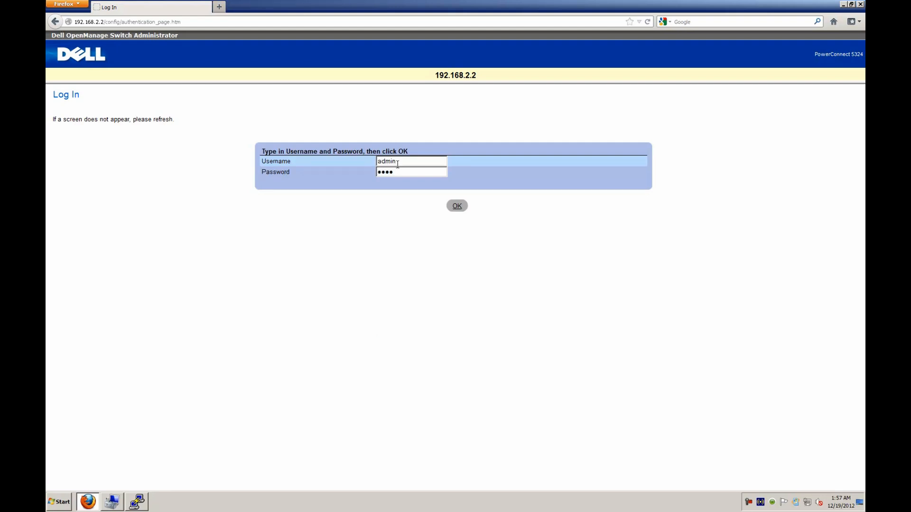
left_click(457, 205)
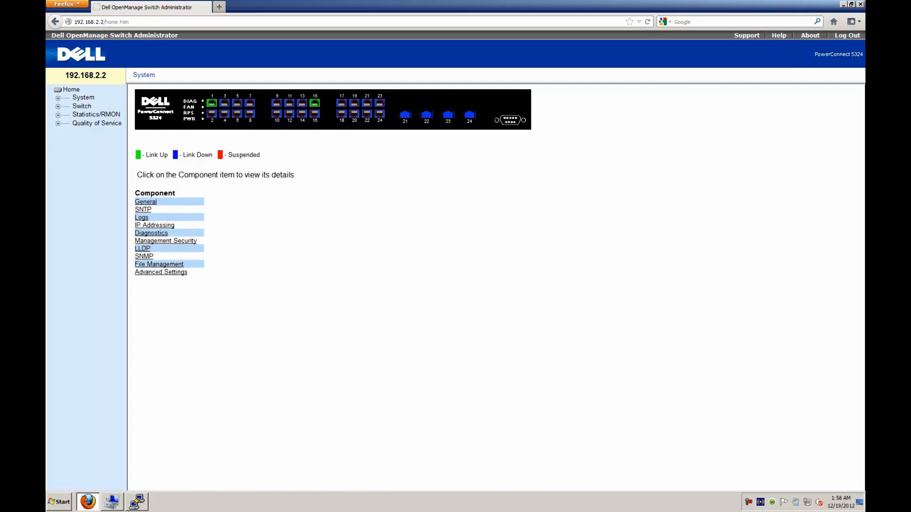
Back in the PuTTY console, run copy running-config startup-config to save the configuration
left_click(137, 501)
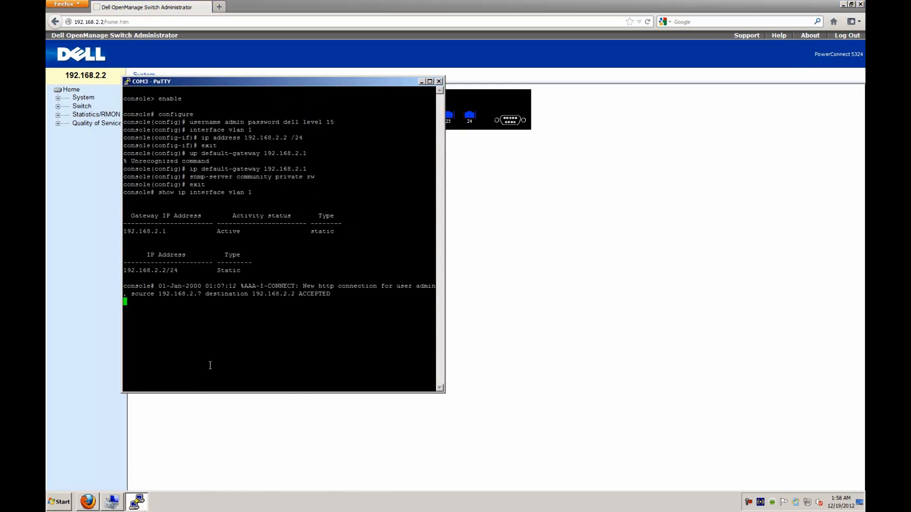
mouse_move(186, 304)
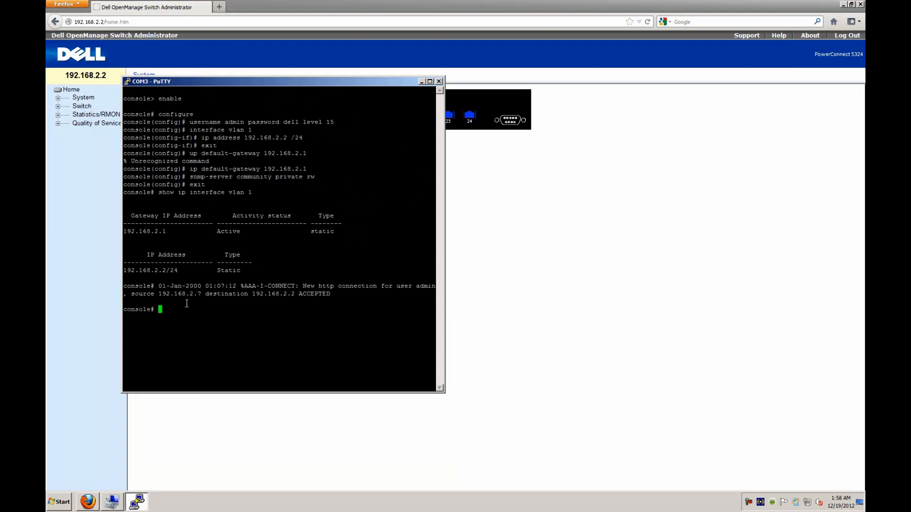
type("copy")
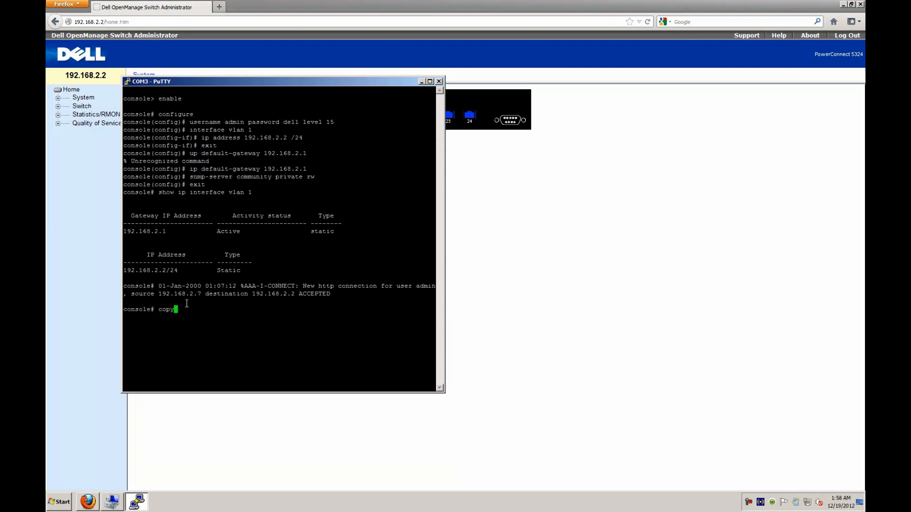
type("running")
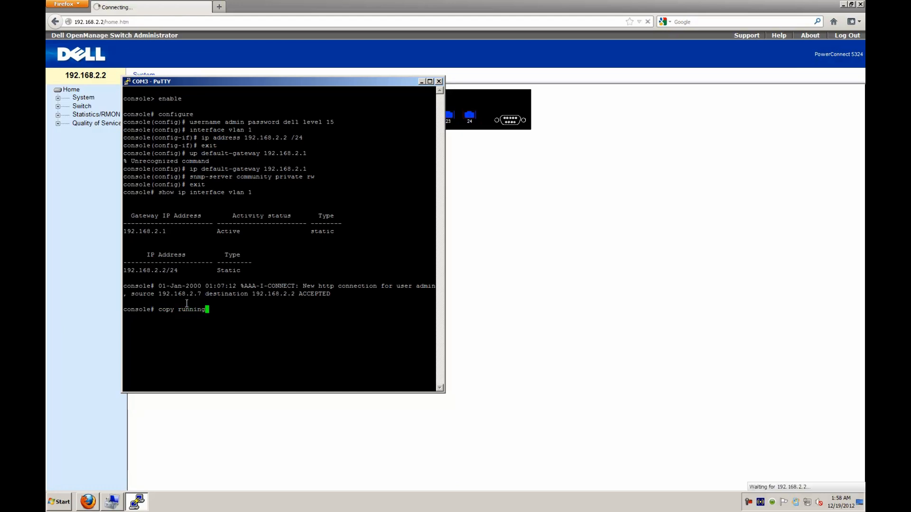
type("-config")
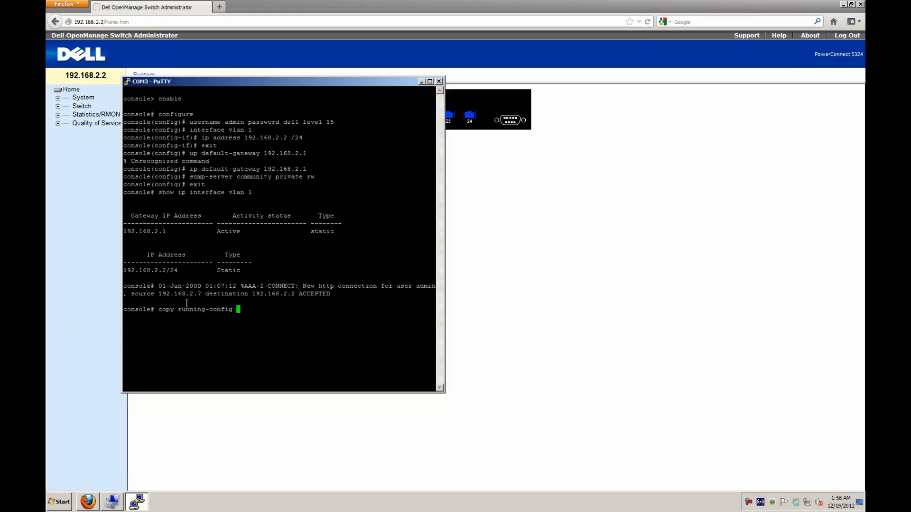
type("startup")
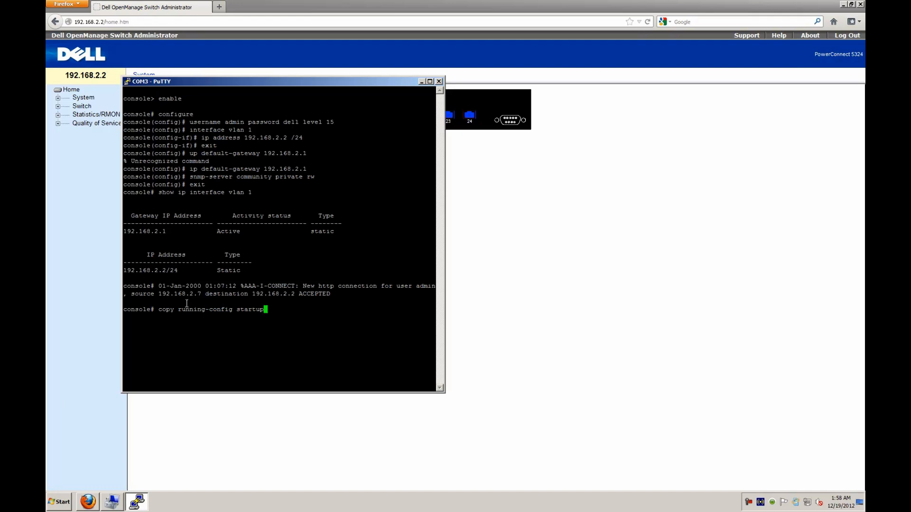
type("-config")
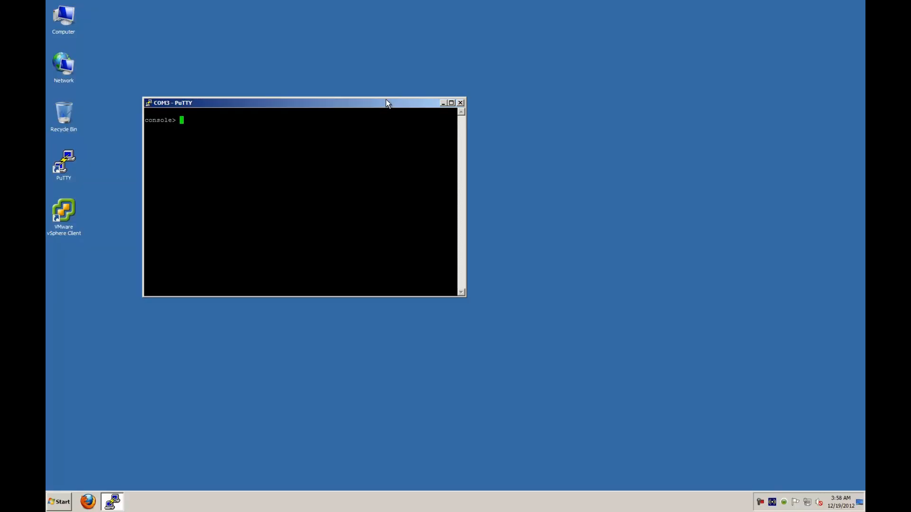
Enter privileged mode with the enable command
type("enab")
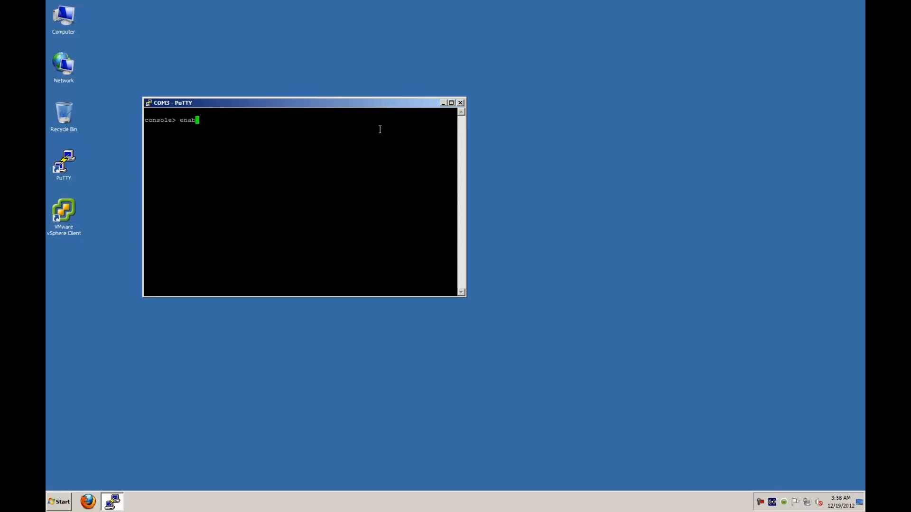
key("Return")
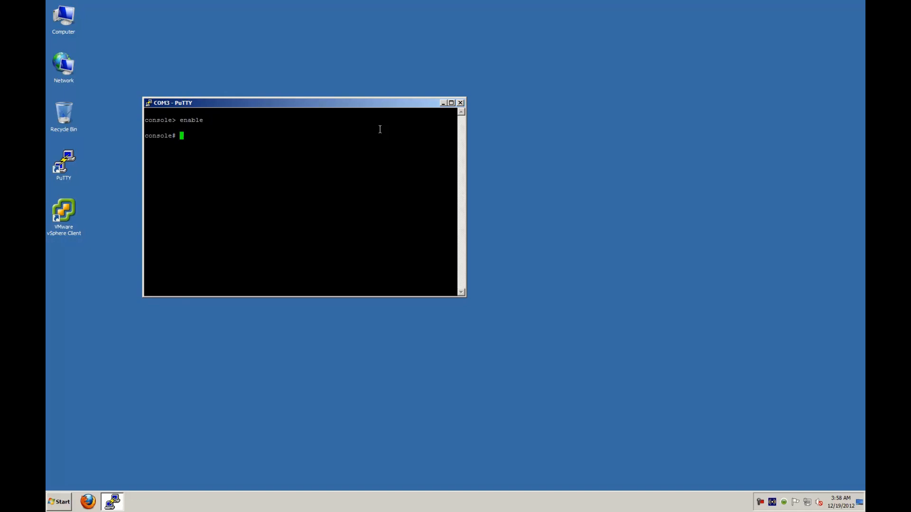
Run 'delete startup-config' and confirm with y to erase the saved configuration
type("d")
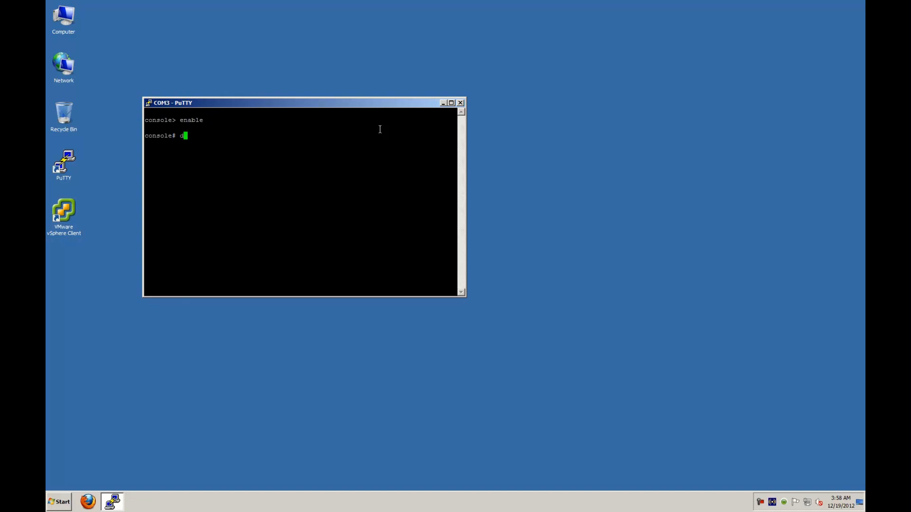
type("elete start")
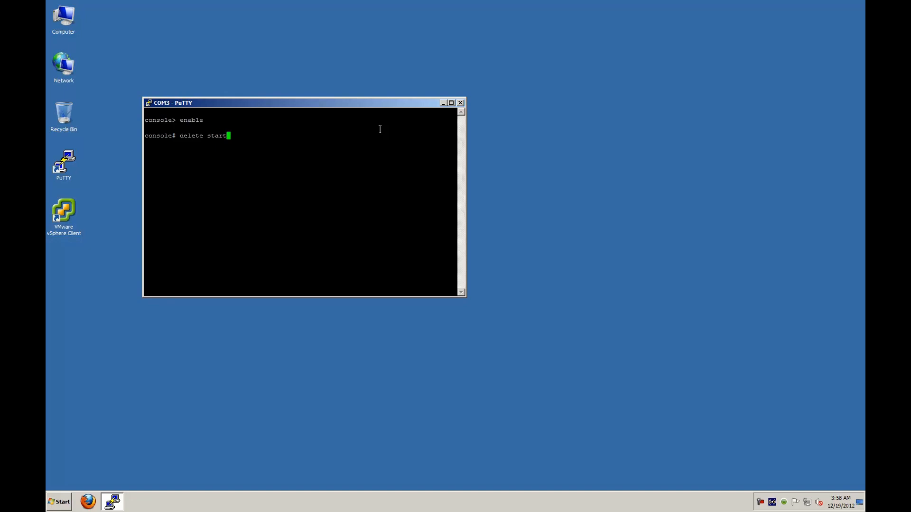
type("u")
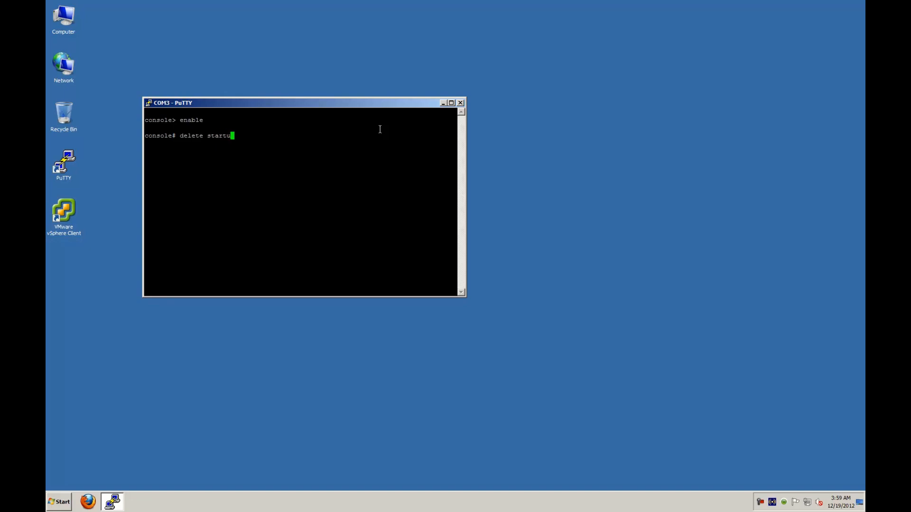
type("p-config")
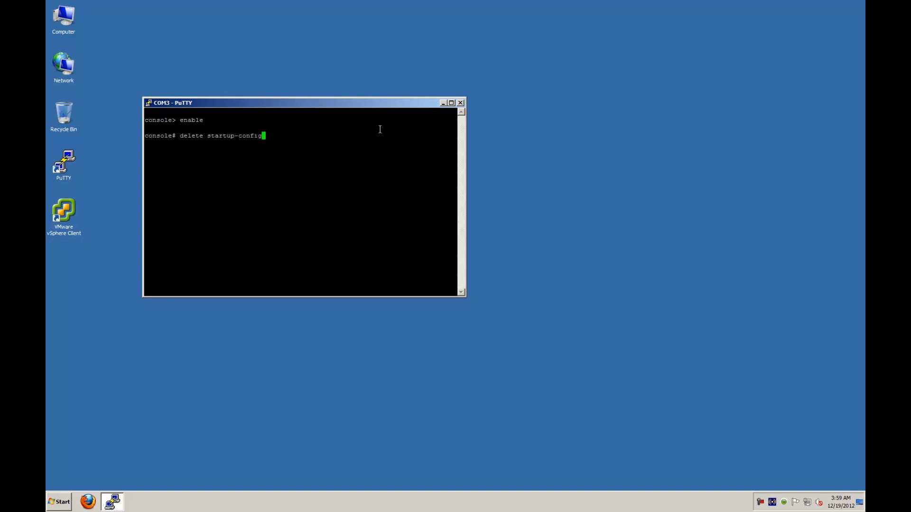
key("Return")
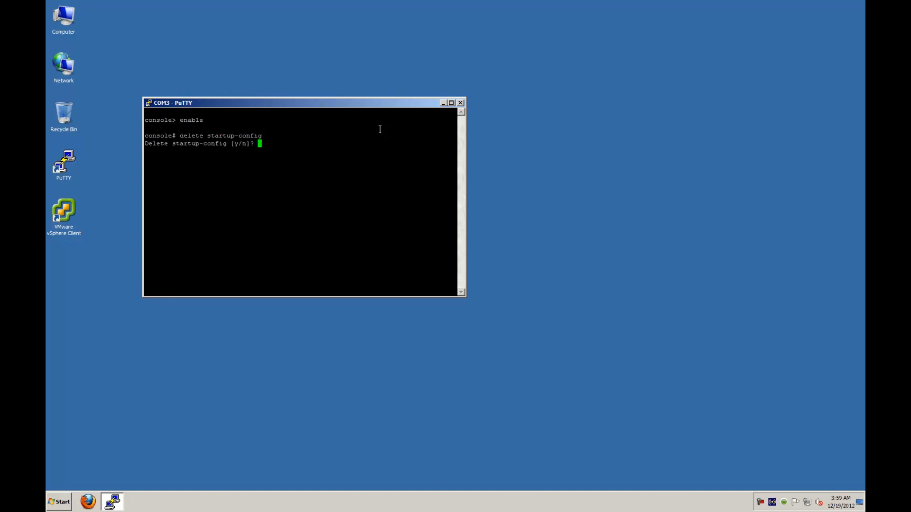
type("y")
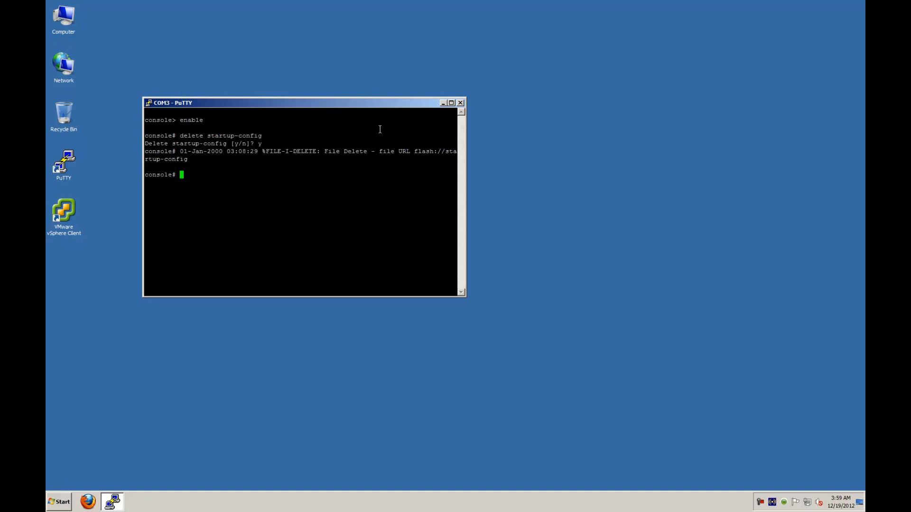
Reload the switch without saving, answering Y to both confirmation prompts
type("relload")
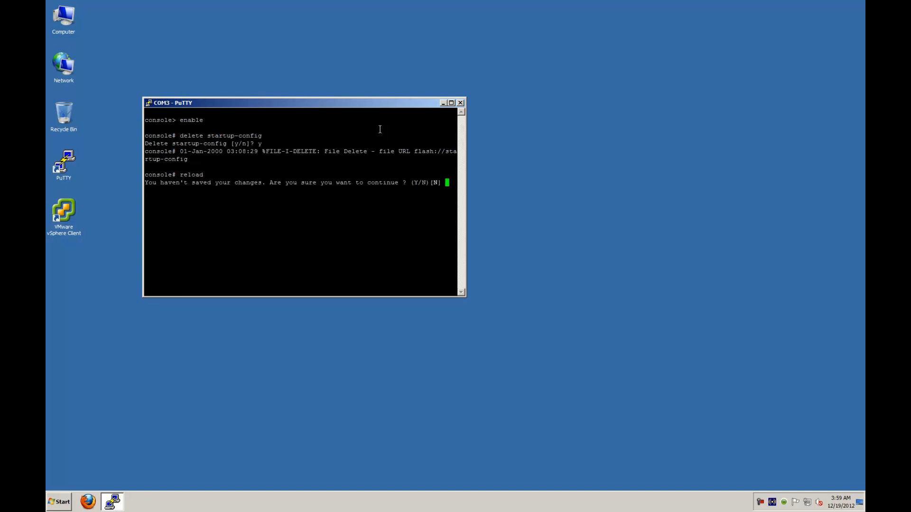
type("Y")
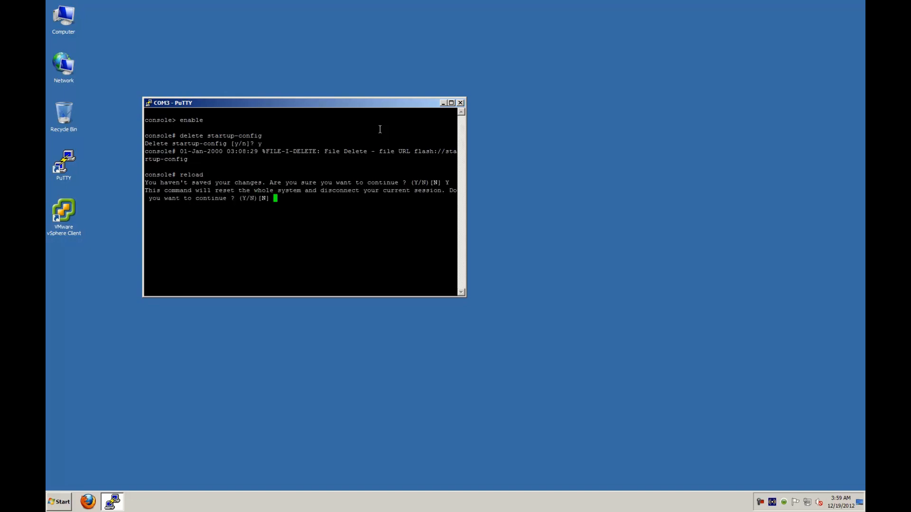
type("Y")
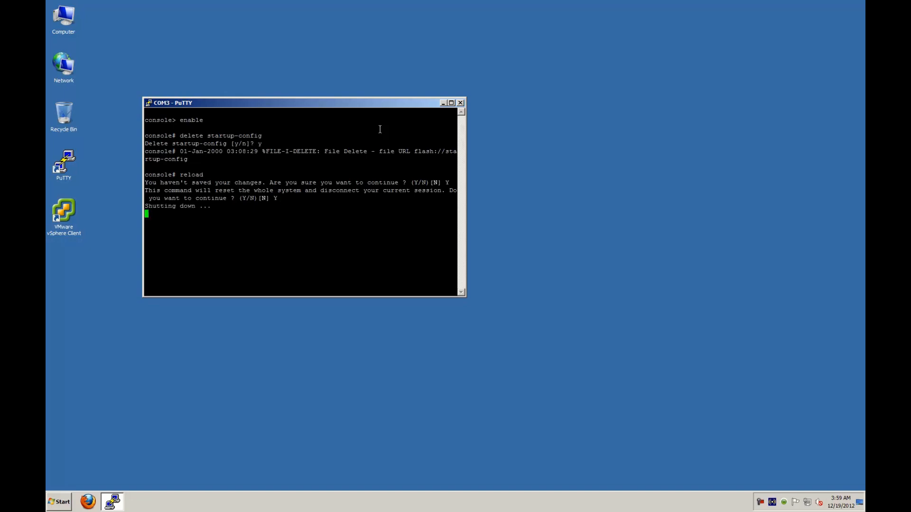